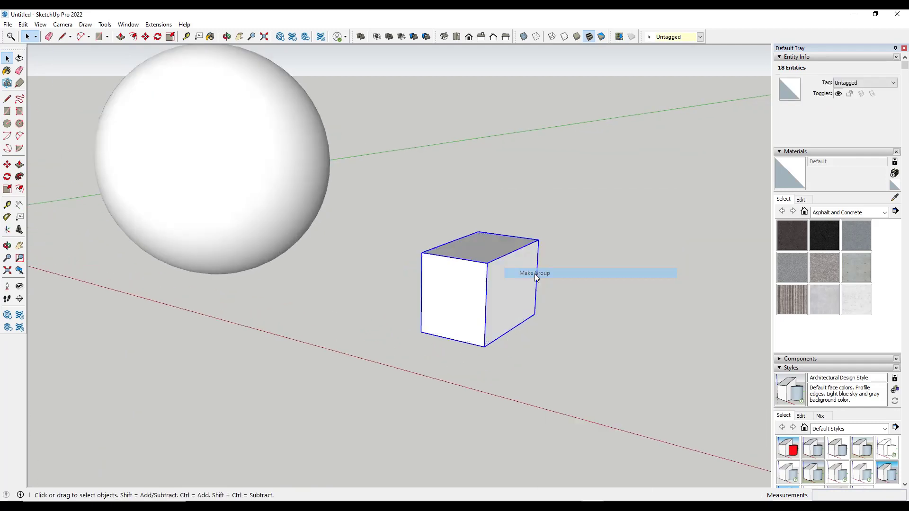
# - Group the cube as a solid and place an offset copy beside it
pyautogui.click(533, 274)
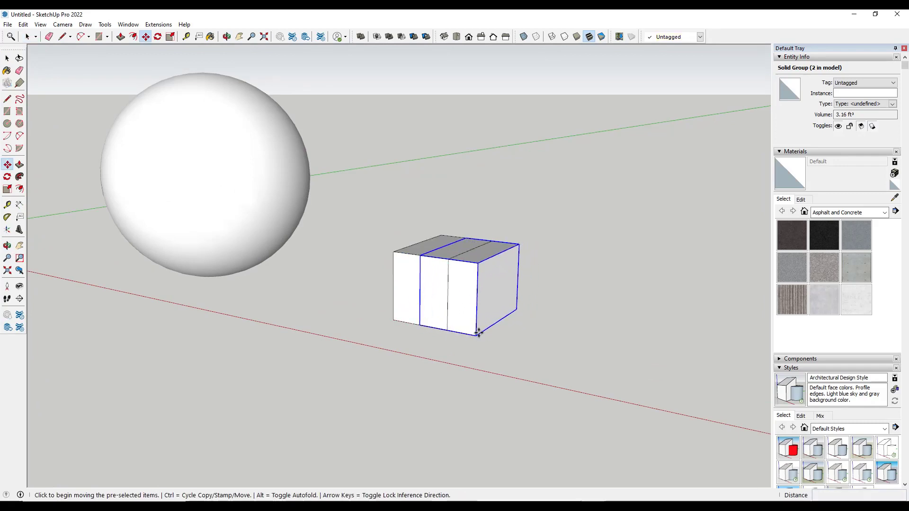
pyautogui.moveTo(478, 333); pyautogui.dragTo(475, 285)
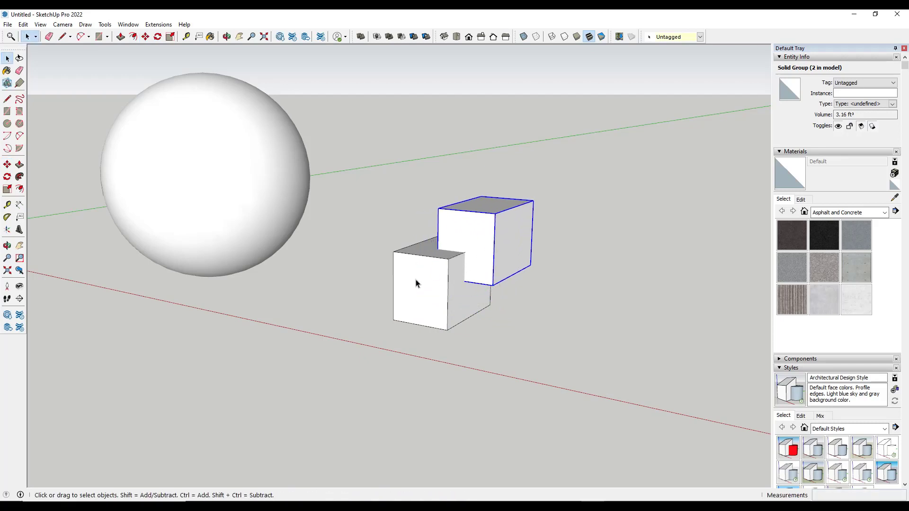
pyautogui.click(359, 61)
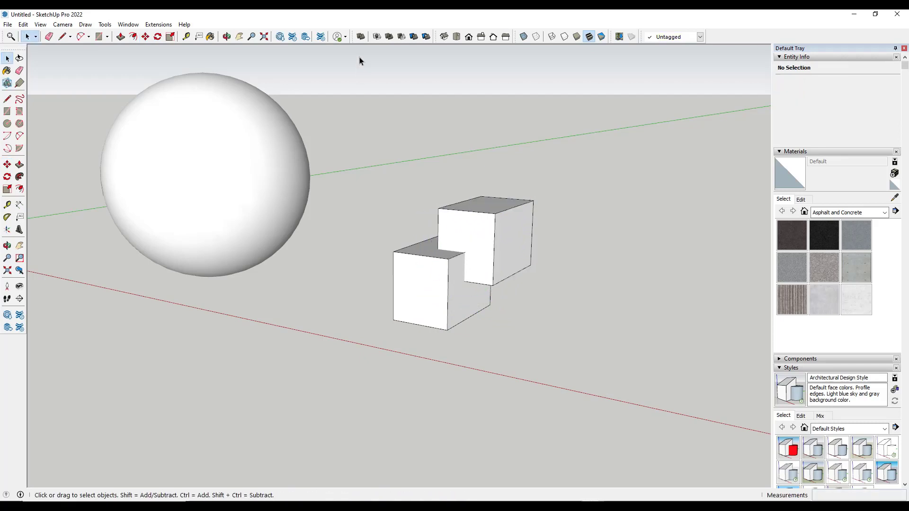
pyautogui.moveTo(377, 36)
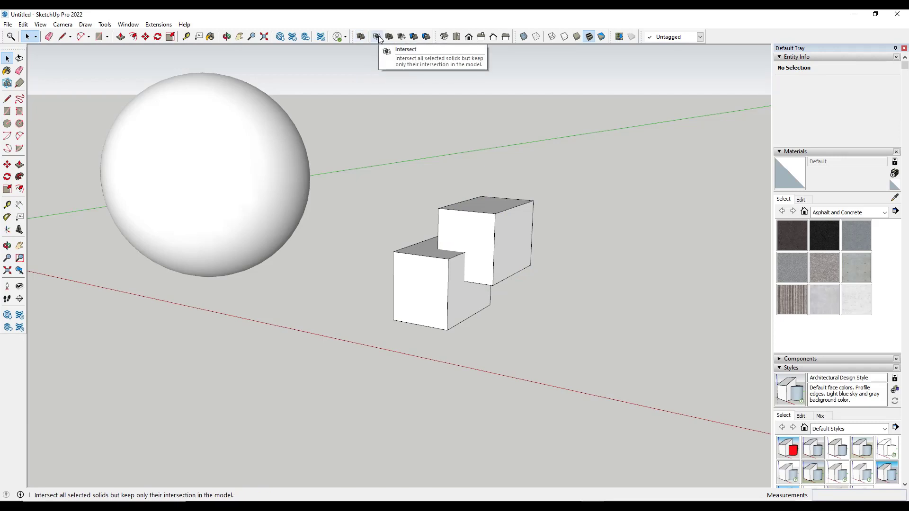
pyautogui.moveTo(388, 37)
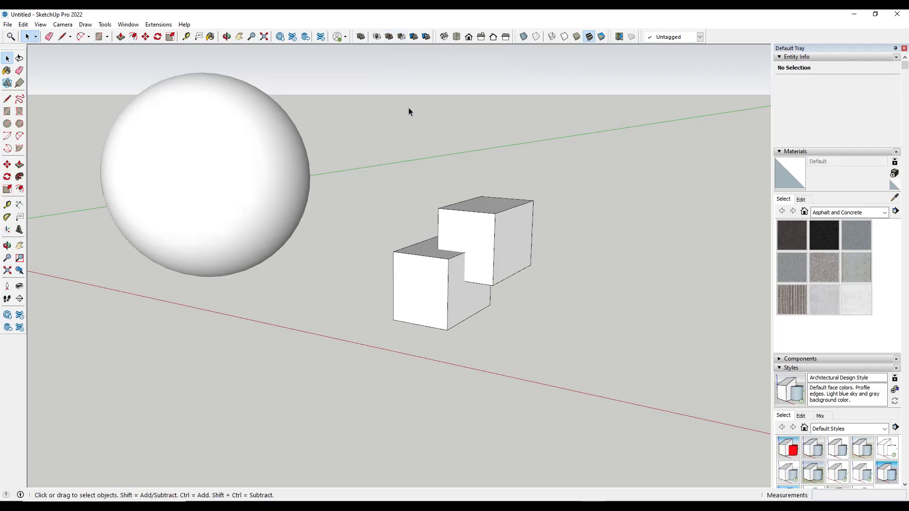
pyautogui.moveTo(400, 37)
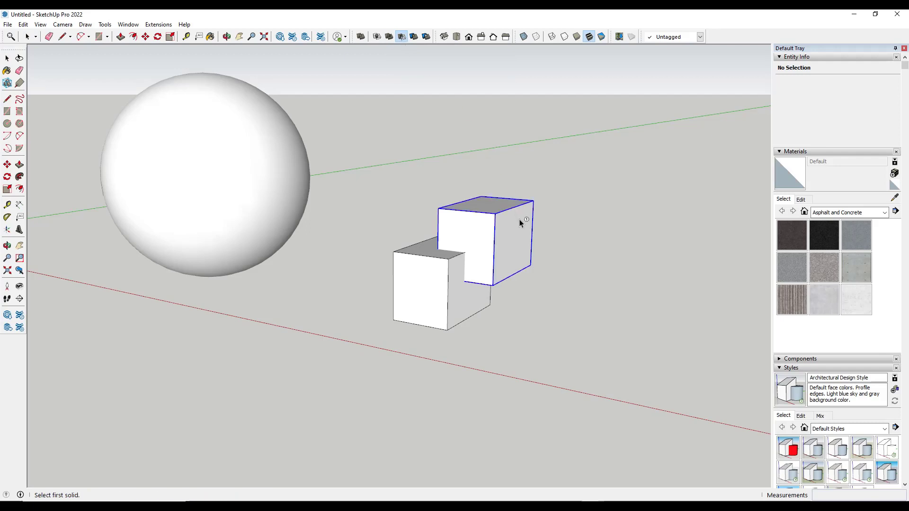
# - Subtract one cube from the other to leave a notched block
pyautogui.click(487, 238)
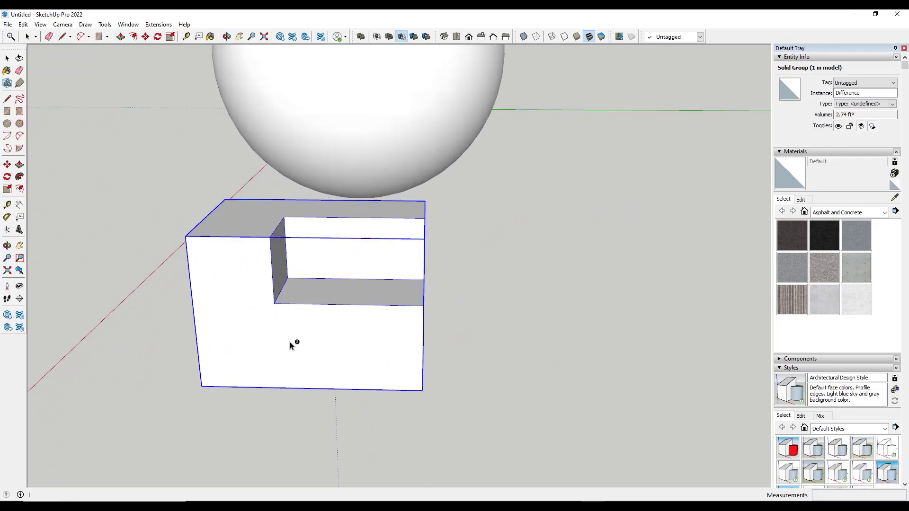
pyautogui.moveTo(290, 345); pyautogui.dragTo(493, 238)
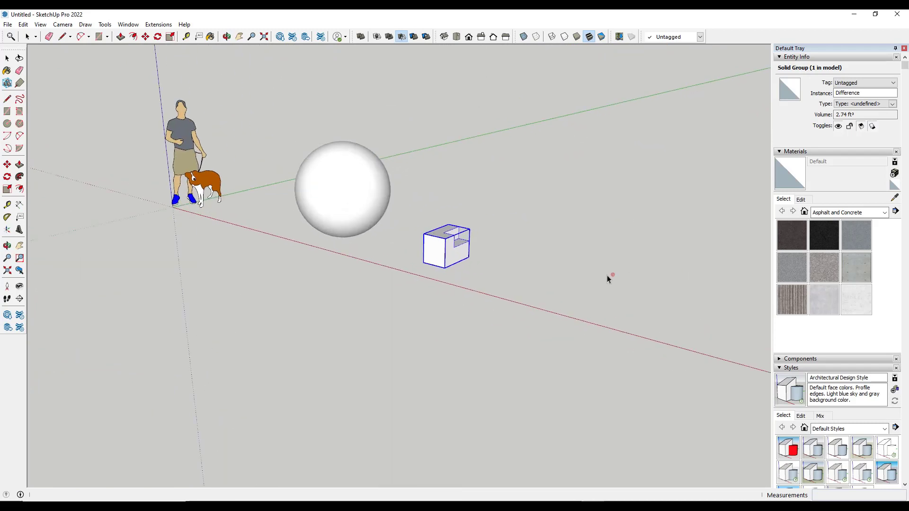
# - Cut a rectangular window opening through the standing wall slab
pyautogui.click(100, 36)
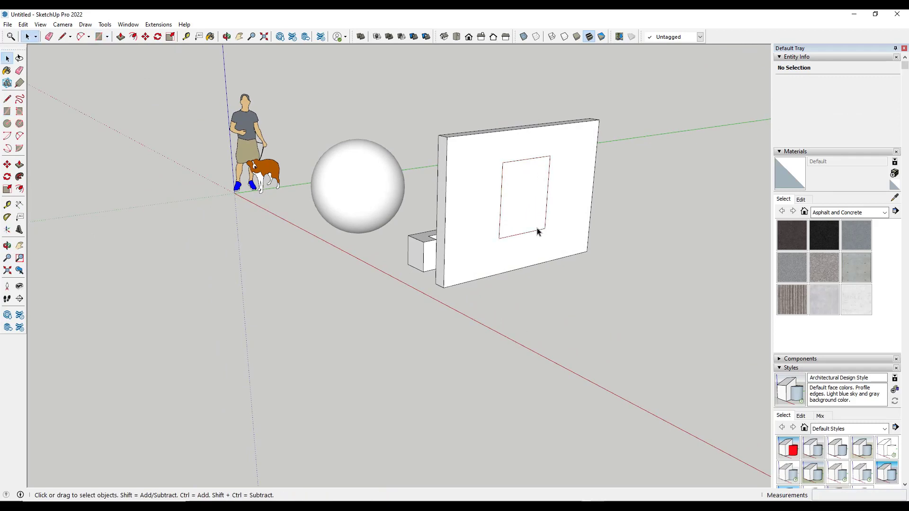
pyautogui.click(522, 197)
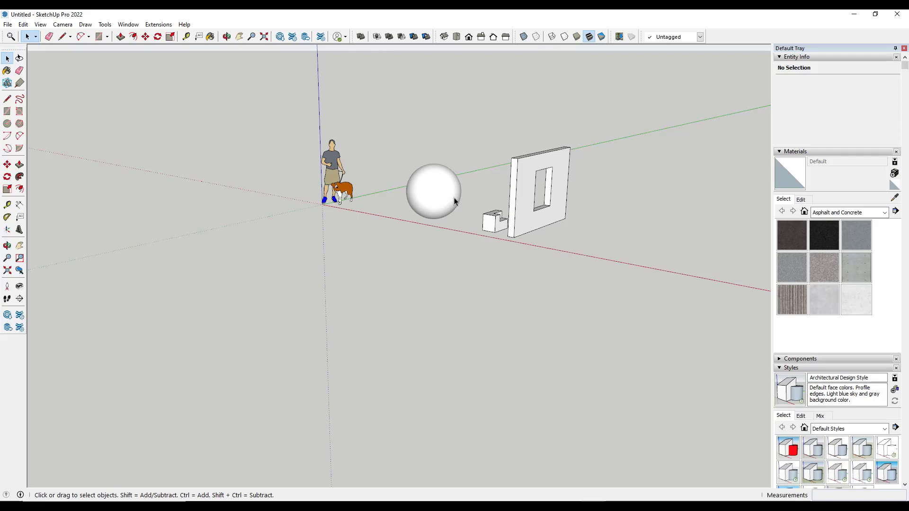
pyautogui.moveTo(456, 201)
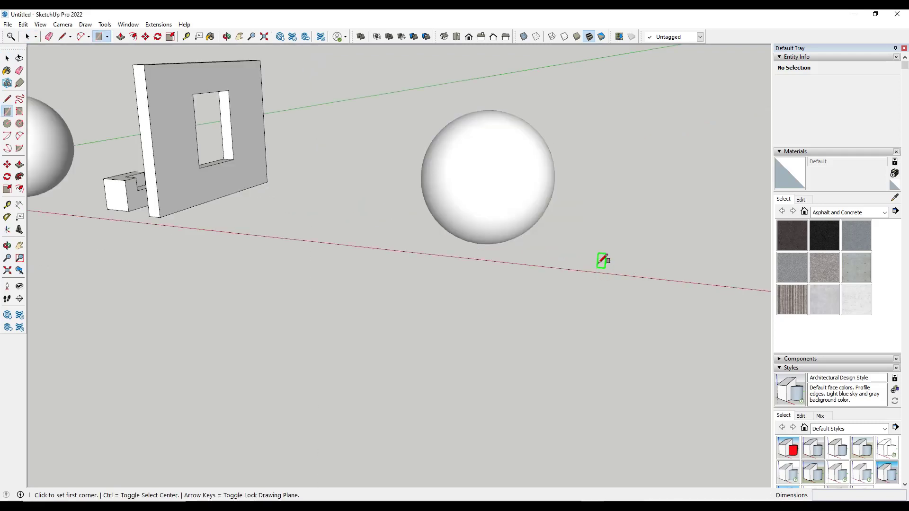
# - Extrude a trapezoidal prism on the ground, group it and set it under the meshed sphere
pyautogui.moveTo(601, 261); pyautogui.dragTo(667, 233)
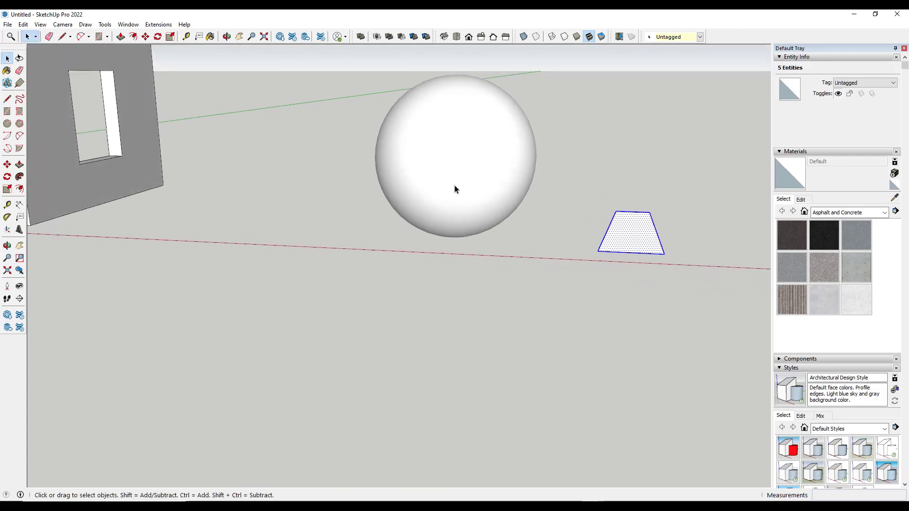
pyautogui.moveTo(463, 192)
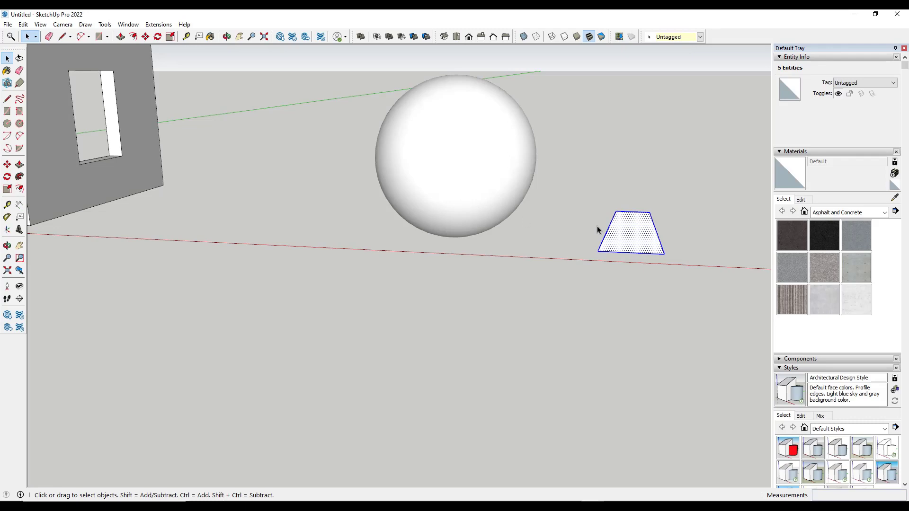
pyautogui.moveTo(417, 234)
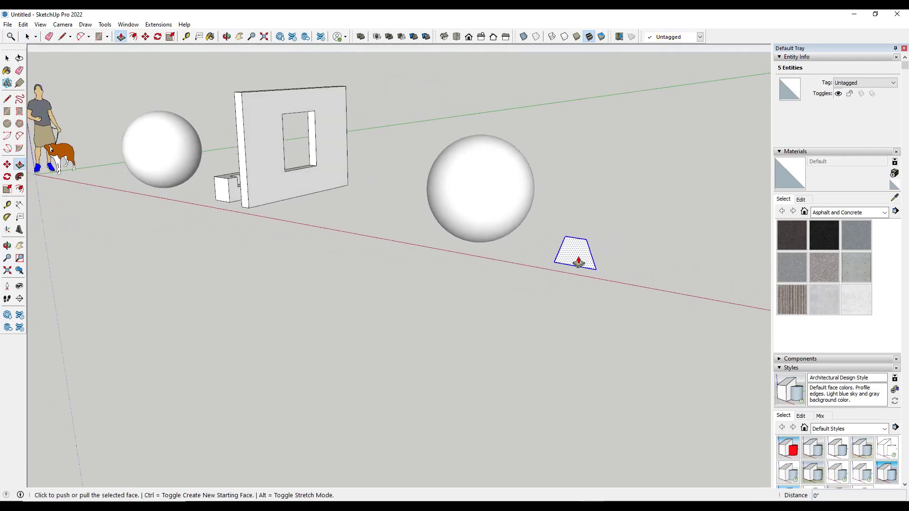
pyautogui.moveTo(574, 255); pyautogui.dragTo(638, 232)
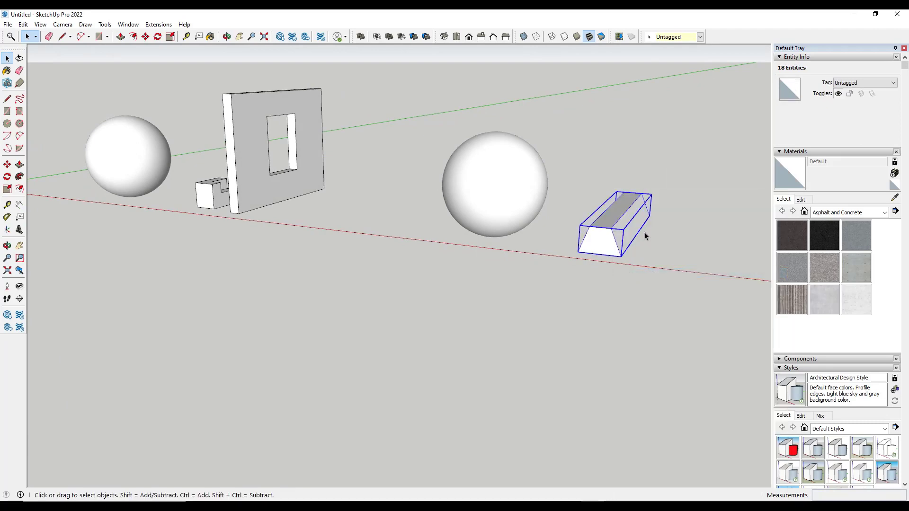
pyautogui.rightClick(496, 183)
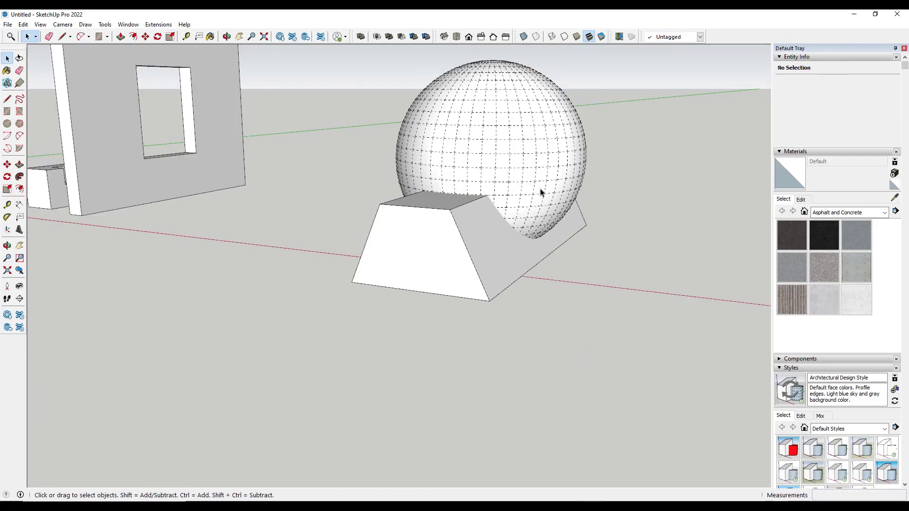
pyautogui.click(40, 24)
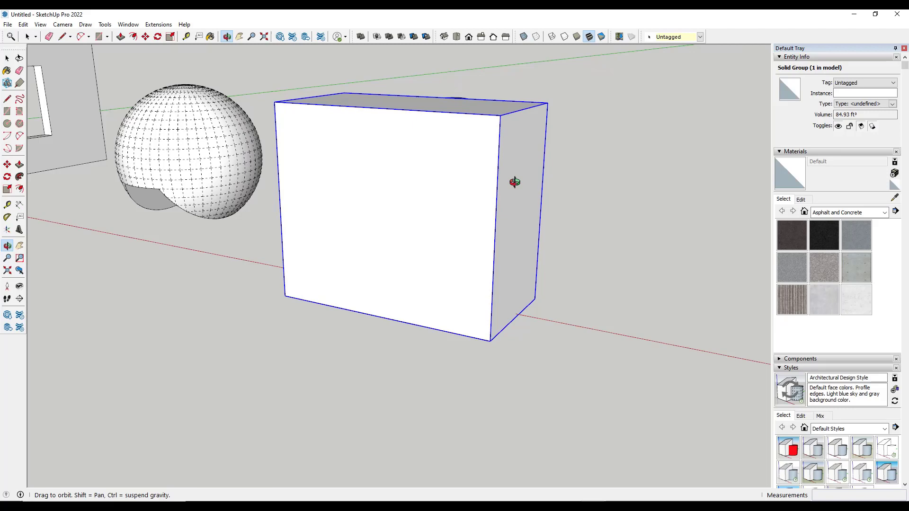
# - Orbit to view the cutter box from another side before subtracting it from the sphere
pyautogui.moveTo(515, 183); pyautogui.dragTo(287, 232)
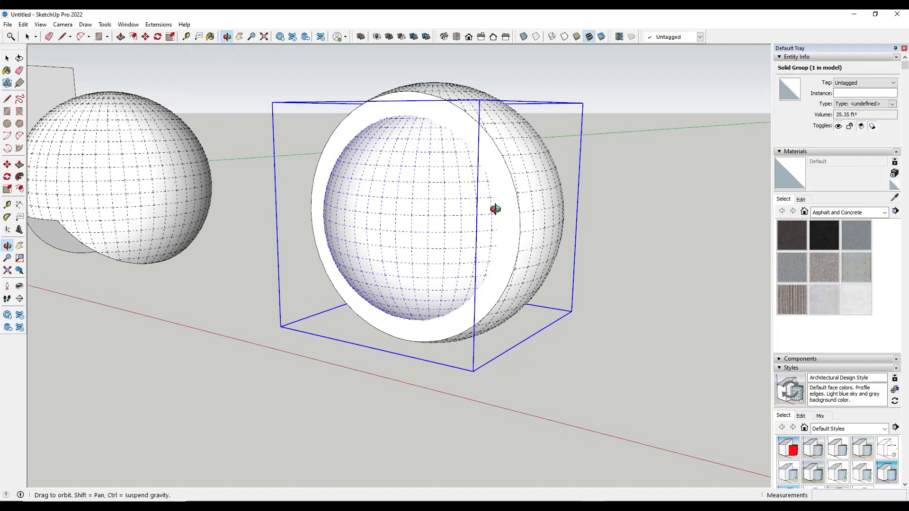
# - Scale the opened-sphere solid uniformly about its centre to roughly 50 ft³
pyautogui.click(145, 37)
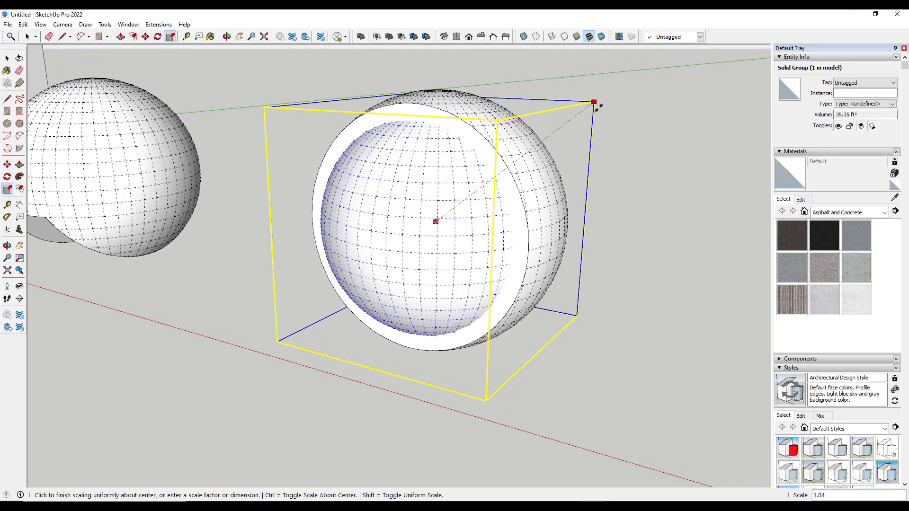
pyautogui.moveTo(594, 103); pyautogui.dragTo(586, 108)
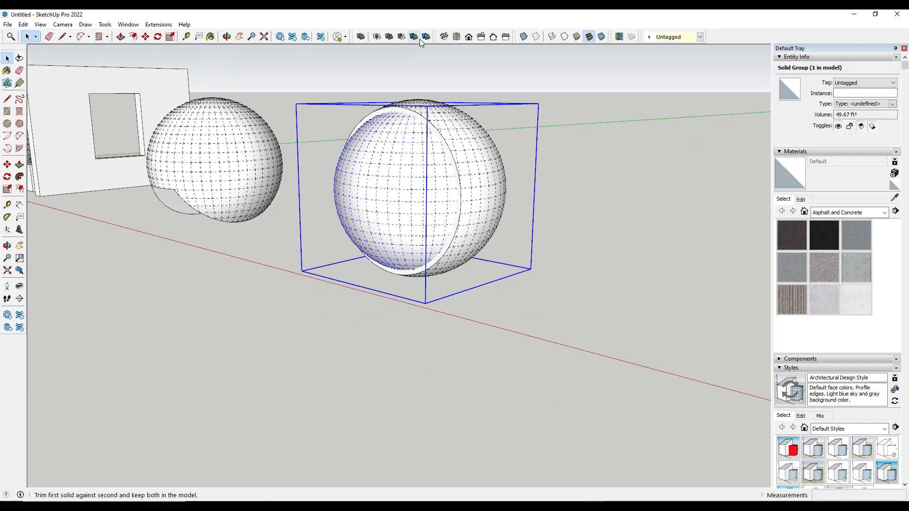
pyautogui.moveTo(388, 37)
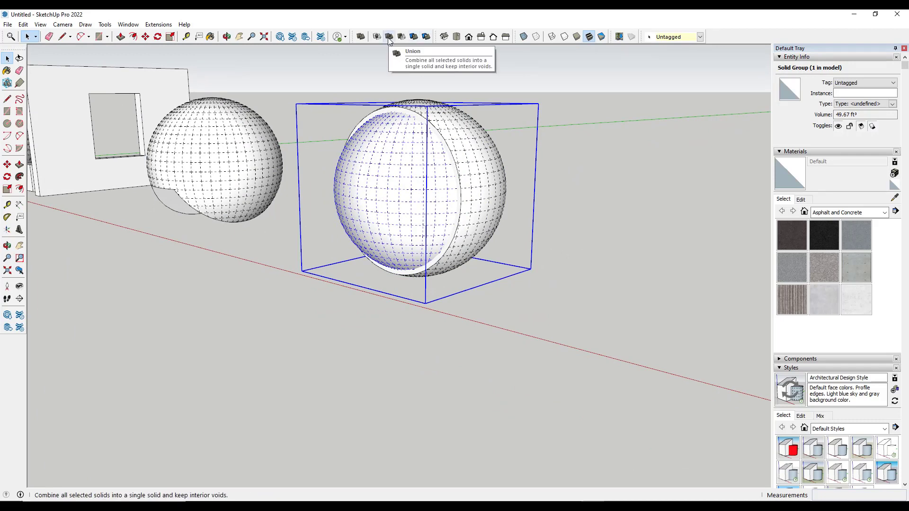
pyautogui.moveTo(388, 44)
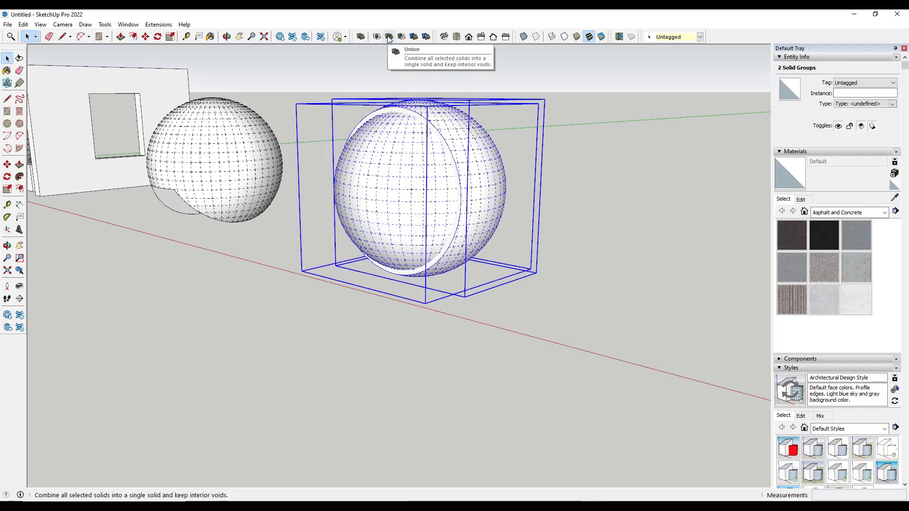
# - Union the two overlapping solids into one combined solid of about 55 ft³
pyautogui.click(388, 36)
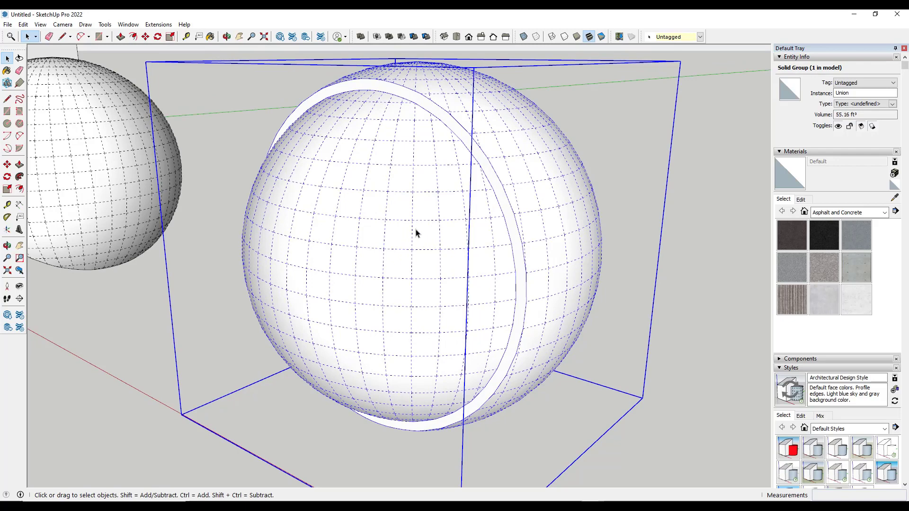
pyautogui.click(40, 24)
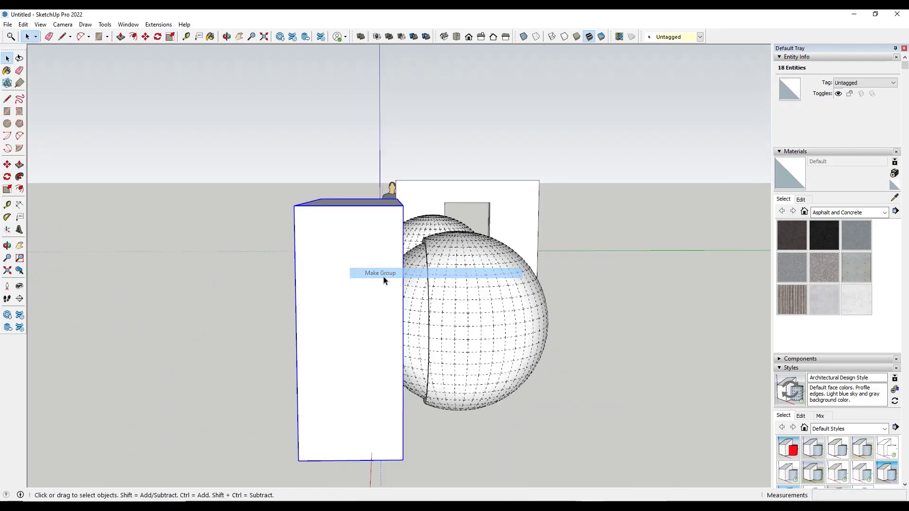
# - Group the cutter, shrink its circular face and subtract a stepped, tapering recess into the sphere
pyautogui.click(379, 273)
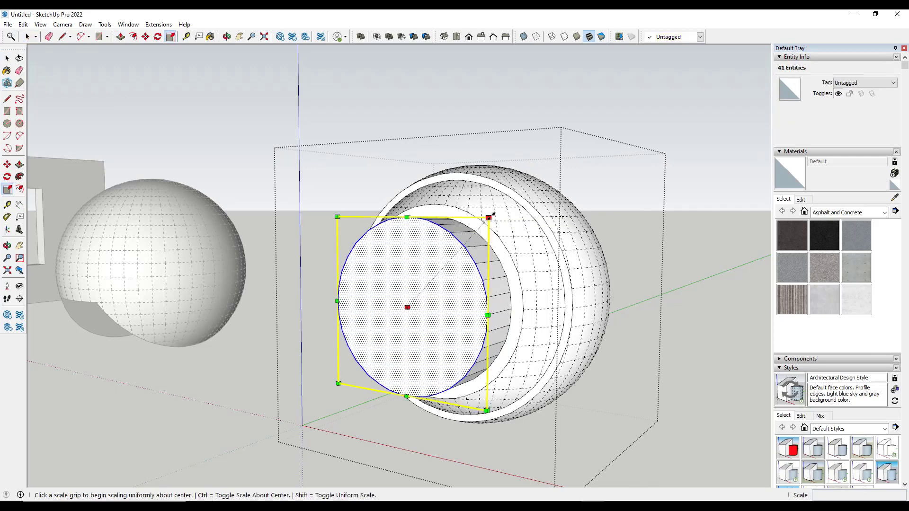
pyautogui.moveTo(489, 216); pyautogui.dragTo(458, 254)
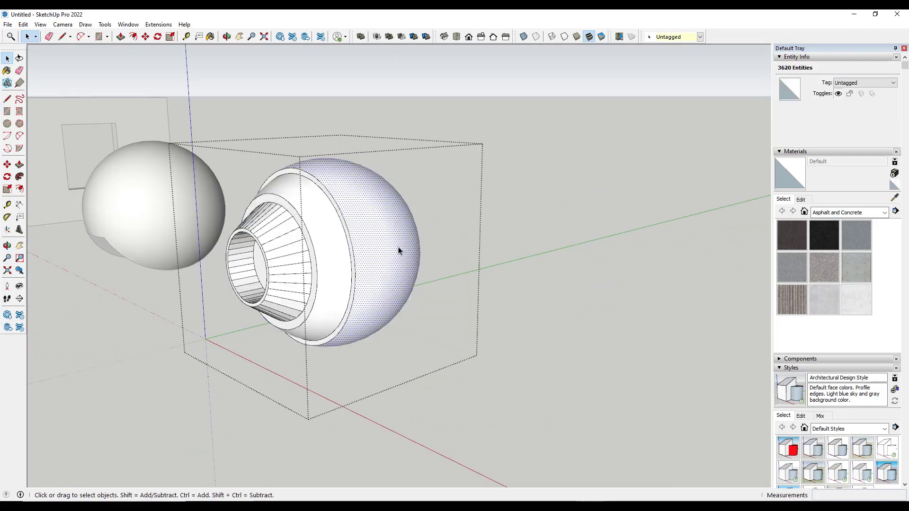
pyautogui.click(374, 255)
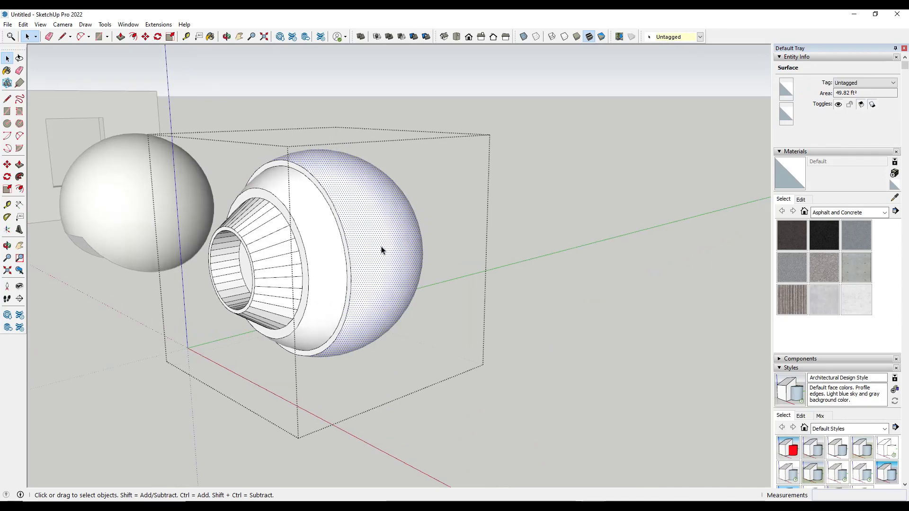
pyautogui.moveTo(382, 251); pyautogui.dragTo(460, 243)
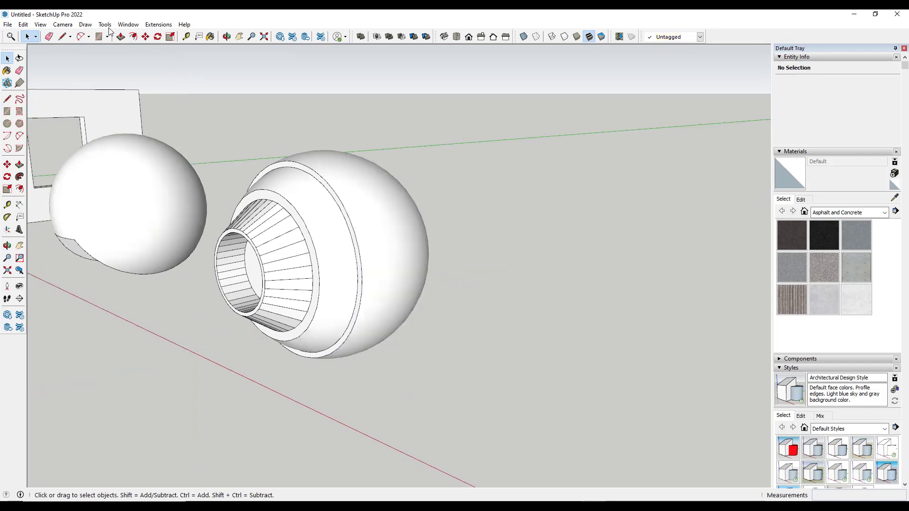
# - Paste the sphere surface in place and enlarge it slightly about its centre
pyautogui.click(23, 24)
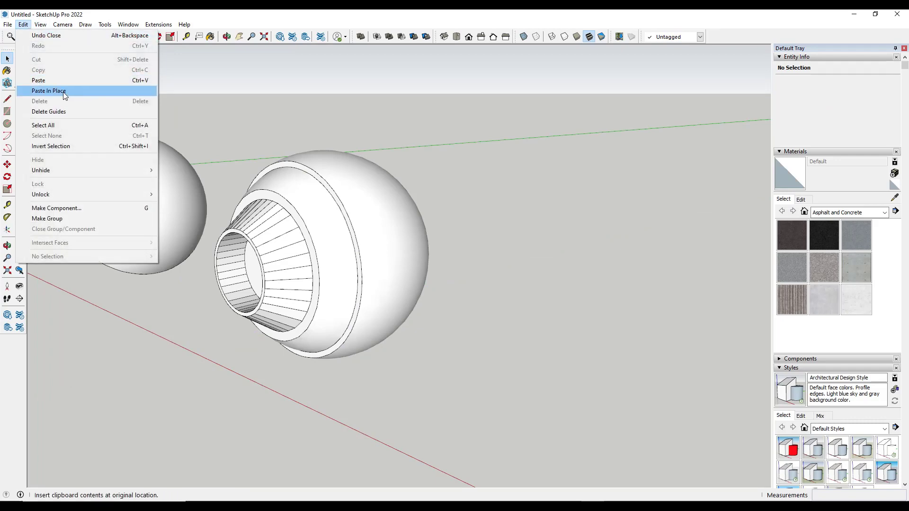
pyautogui.click(48, 91)
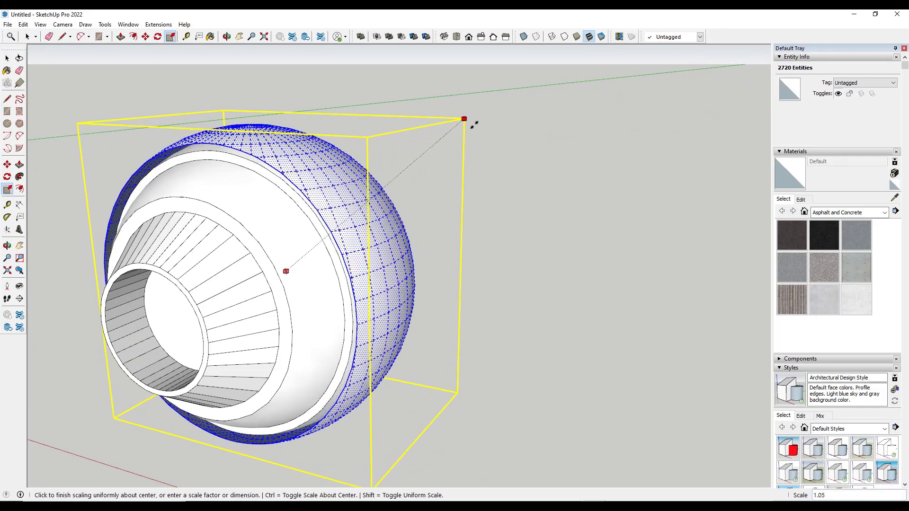
pyautogui.moveTo(464, 119); pyautogui.dragTo(469, 114)
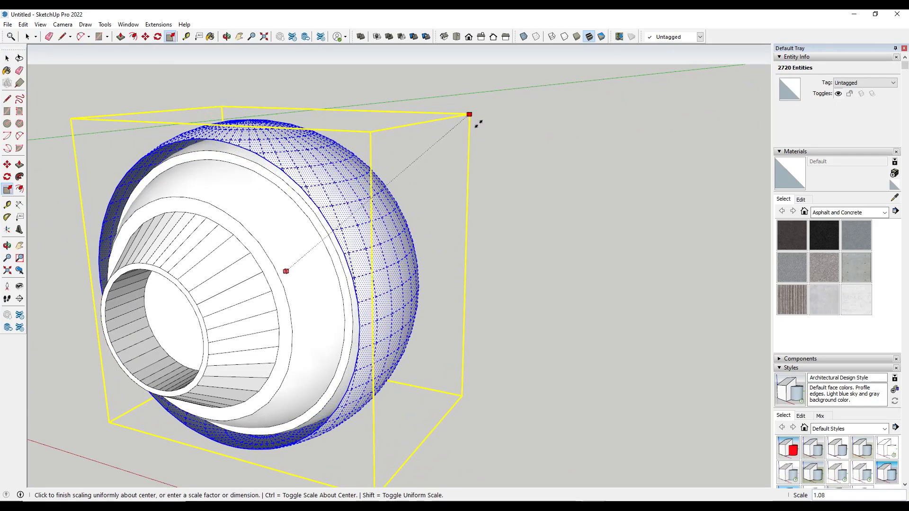
pyautogui.click(8, 58)
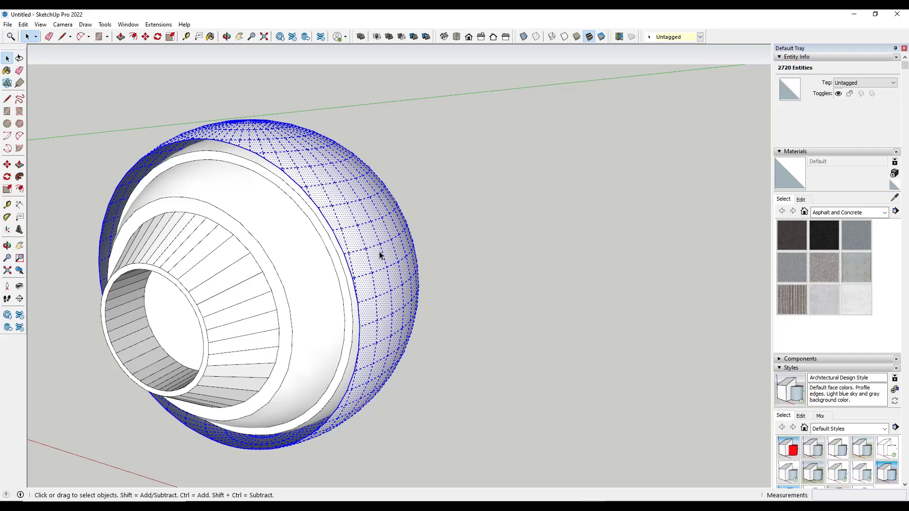
pyautogui.moveTo(223, 170)
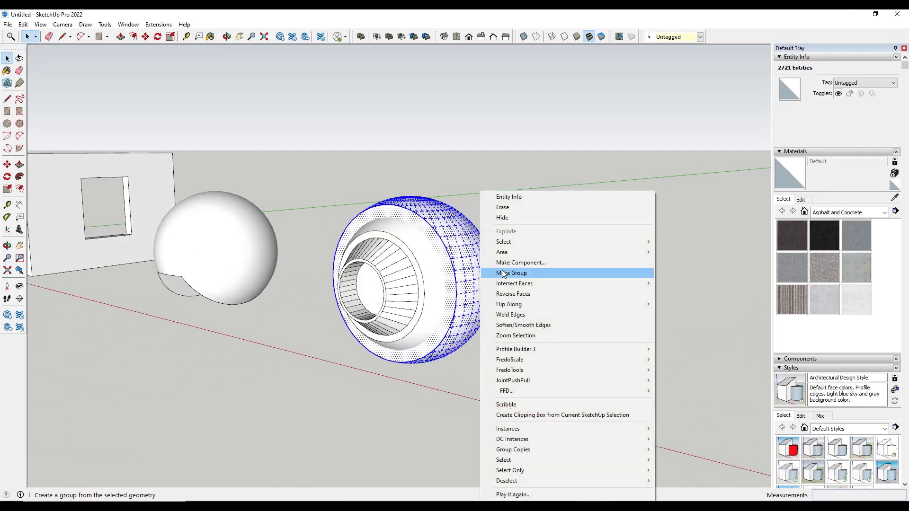
# - Make the enlarged shell its own solid group enclosing the nozzle
pyautogui.click(511, 273)
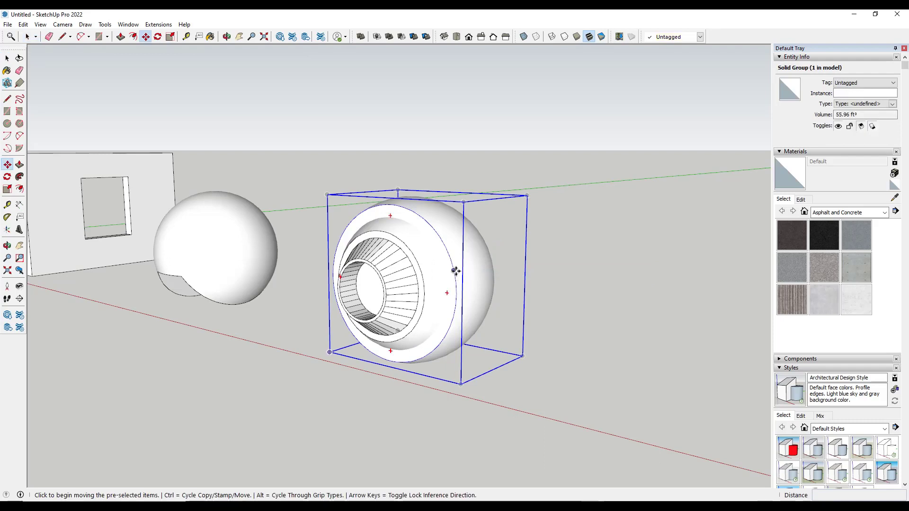
pyautogui.moveTo(456, 271); pyautogui.dragTo(706, 304)
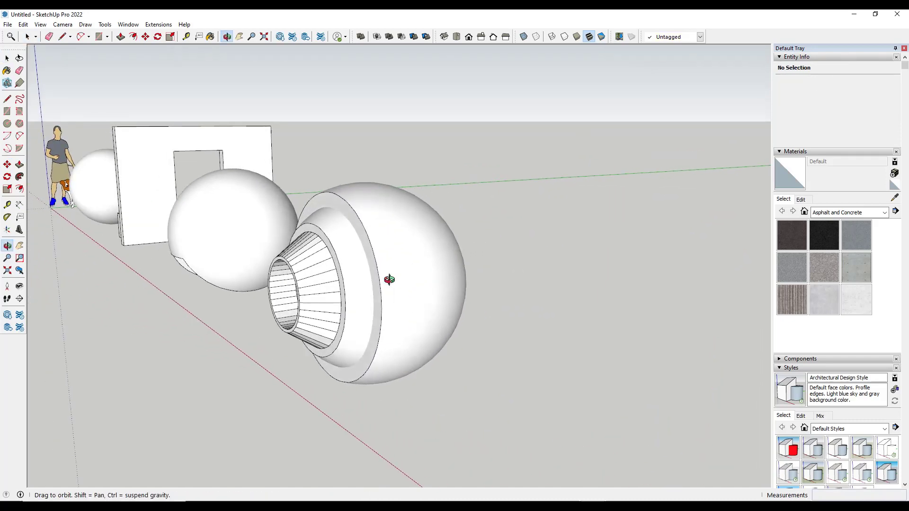
# - Orbit toward the nozzle sphere to prepare thin slab groove cutters
pyautogui.click(40, 24)
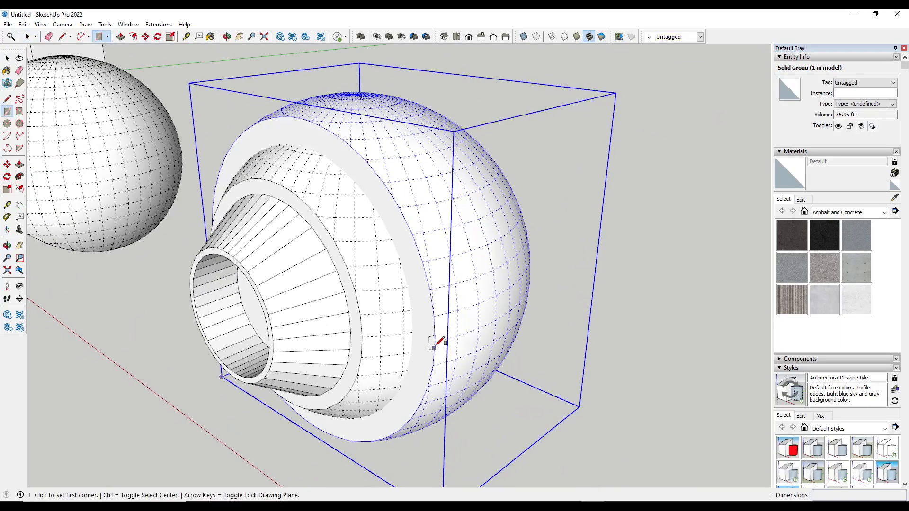
pyautogui.moveTo(436, 341)
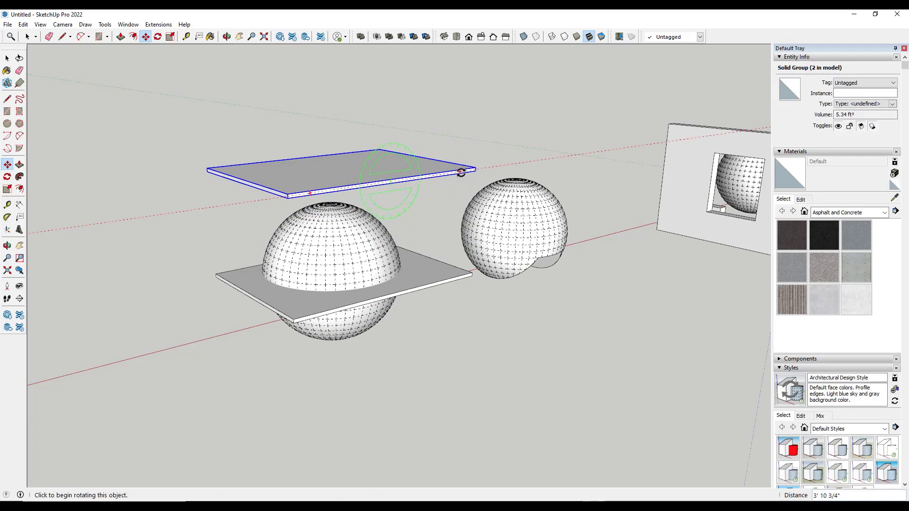
# - Rotate a slab upright and subtract it from the shell to cut a cladding groove
pyautogui.moveTo(461, 172); pyautogui.dragTo(392, 116)
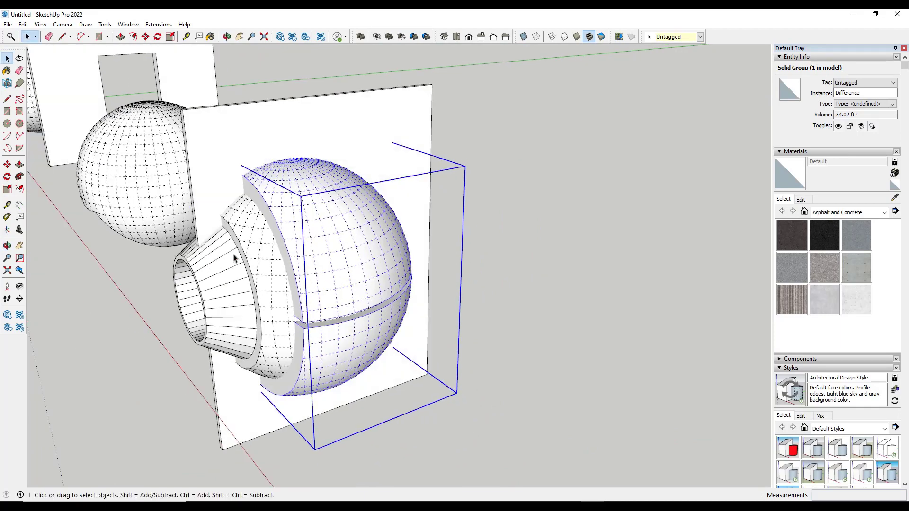
pyautogui.click(400, 36)
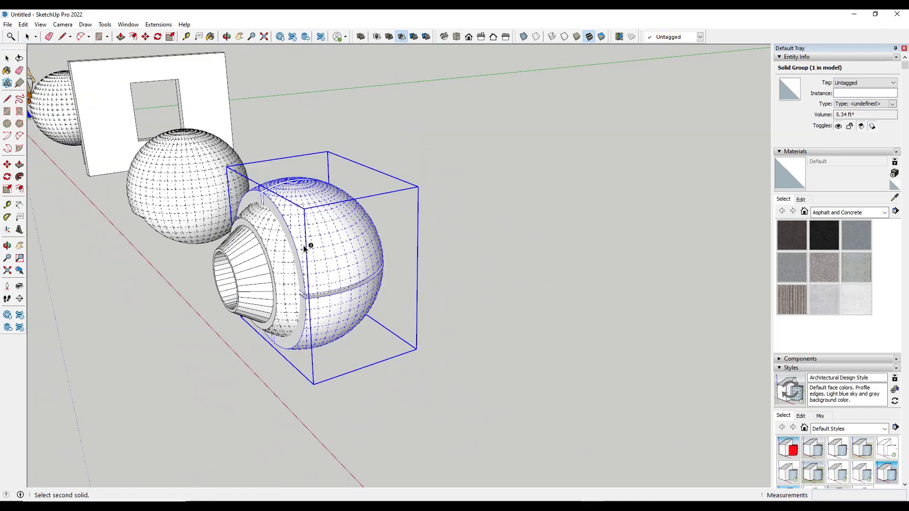
pyautogui.click(310, 244)
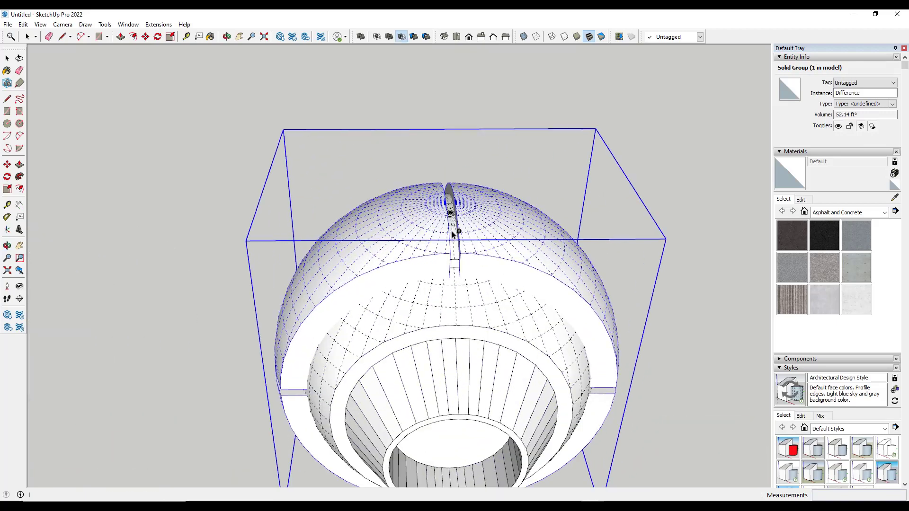
# - Change the camera view from the Camera menu
pyautogui.click(62, 25)
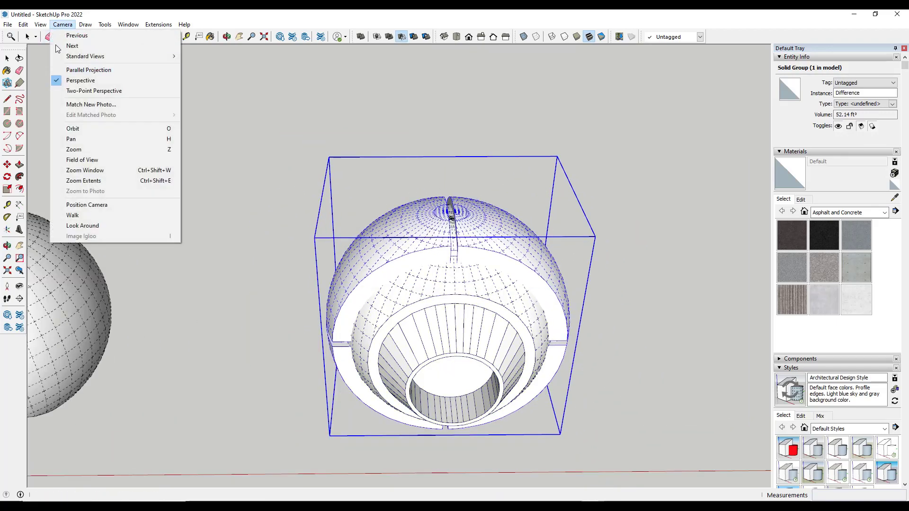
pyautogui.click(73, 128)
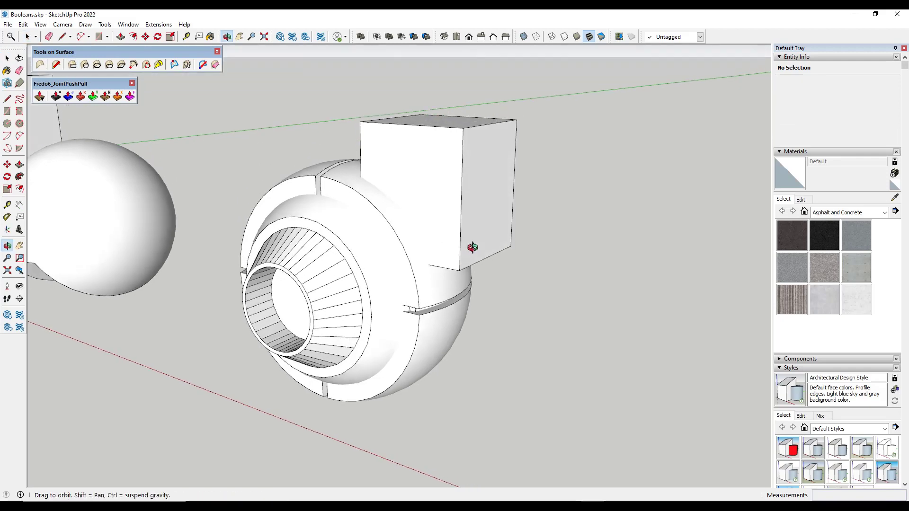
# - Subtract the box from the grooved sphere and move the curved cut-off piece aside
pyautogui.moveTo(472, 246); pyautogui.dragTo(493, 258)
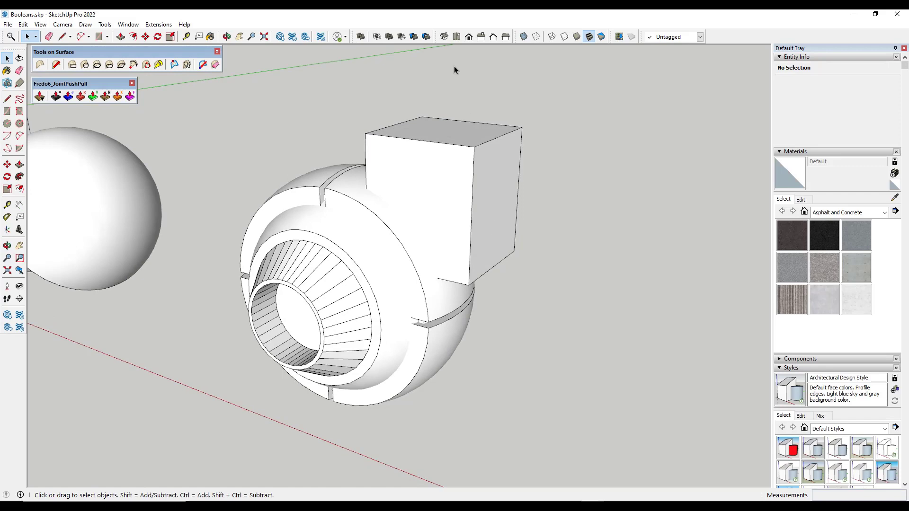
pyautogui.moveTo(425, 36)
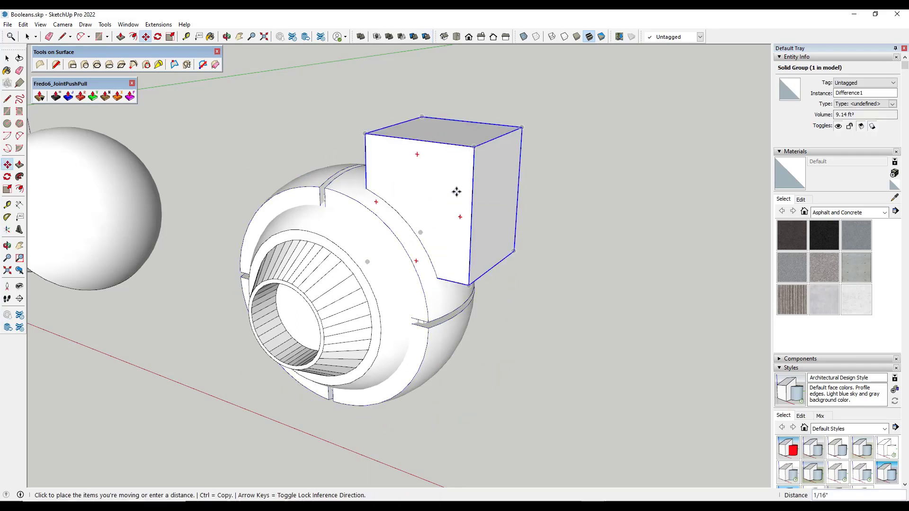
pyautogui.moveTo(455, 191); pyautogui.dragTo(557, 141)
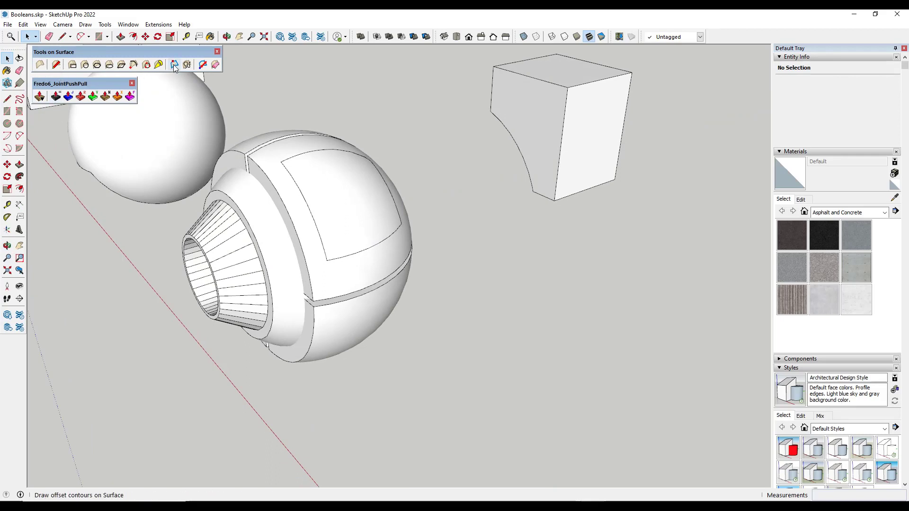
# - Offset the panel outline inward, push the face in with JointPushPull and choose the Borders style for a framed recess
pyautogui.click(174, 65)
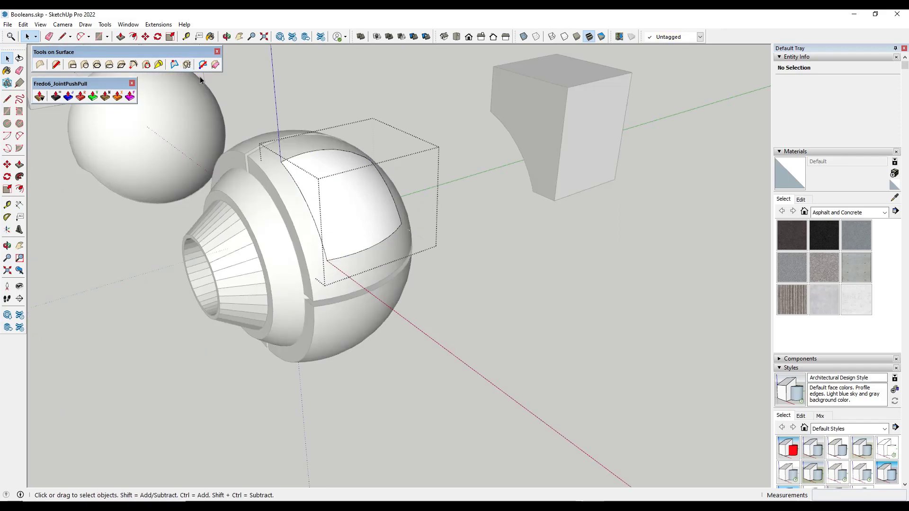
pyautogui.moveTo(314, 199)
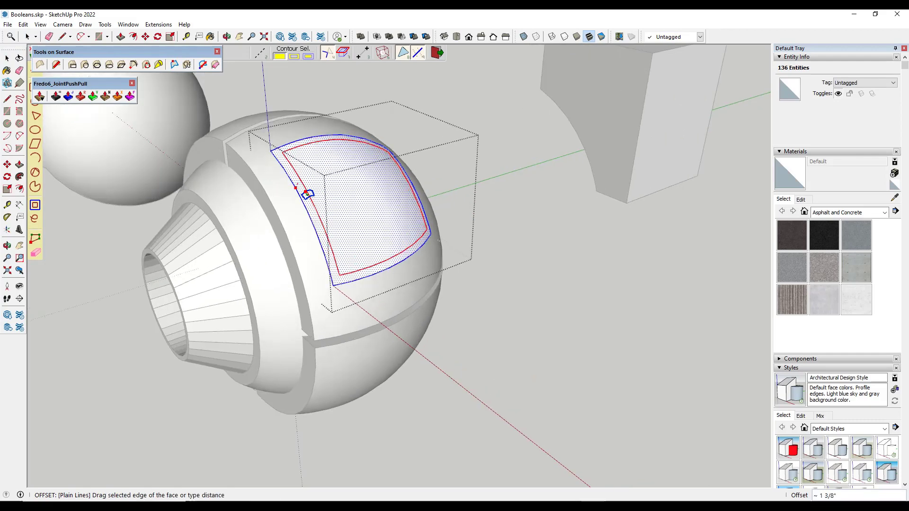
pyautogui.moveTo(307, 194); pyautogui.dragTo(369, 217)
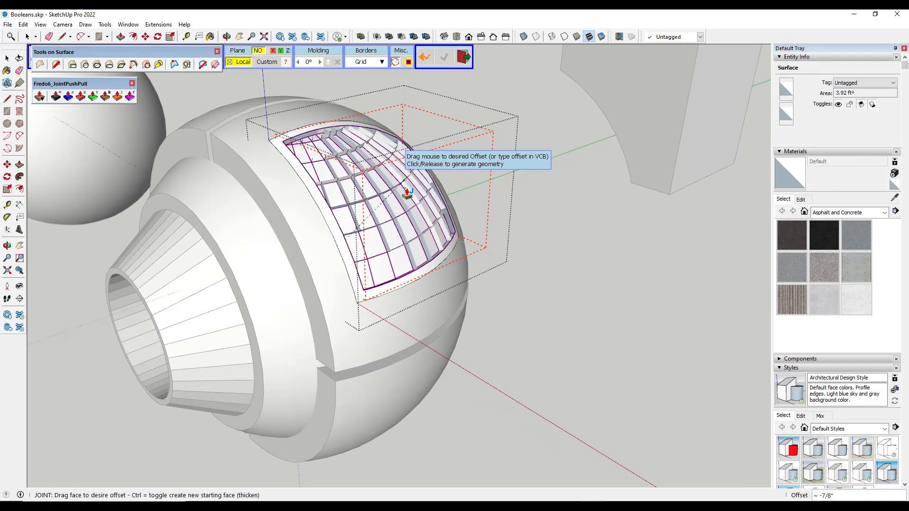
pyautogui.moveTo(406, 194); pyautogui.dragTo(406, 197)
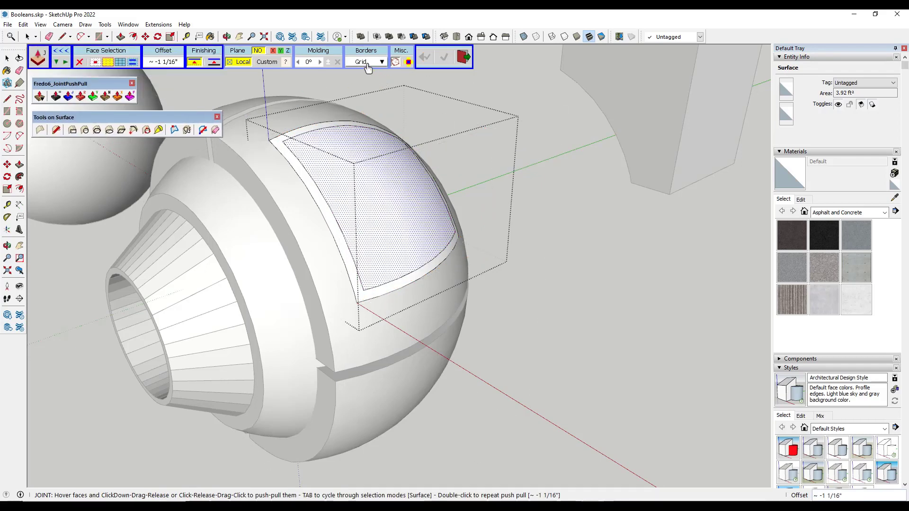
pyautogui.click(381, 62)
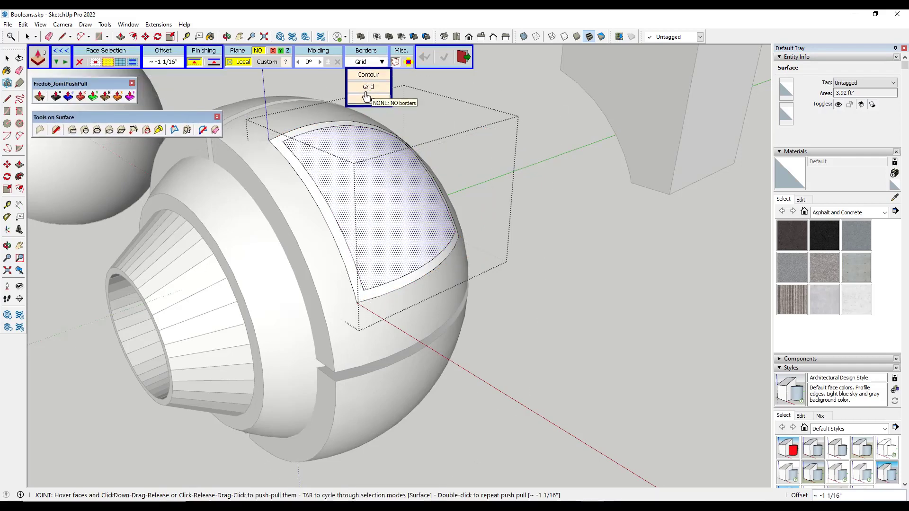
pyautogui.click(367, 74)
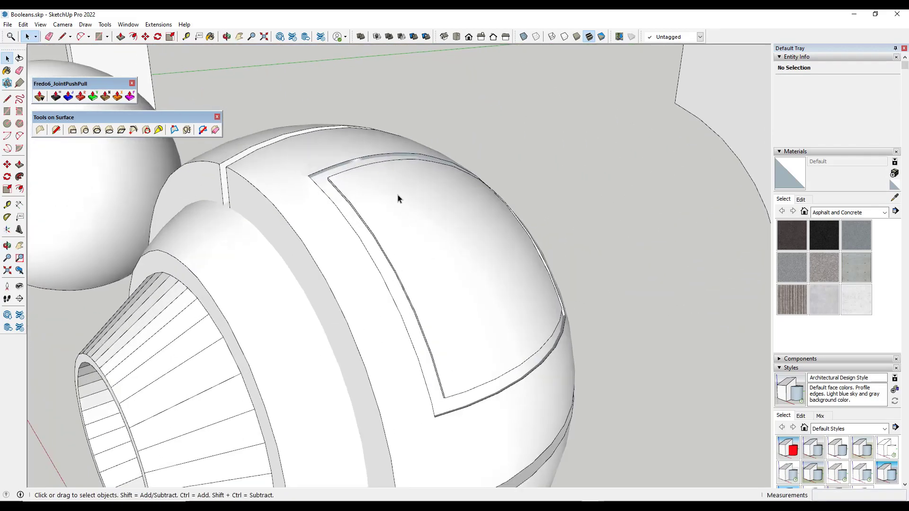
# - Merge both solid groups into one nozzle with Outer Shell
pyautogui.click(226, 37)
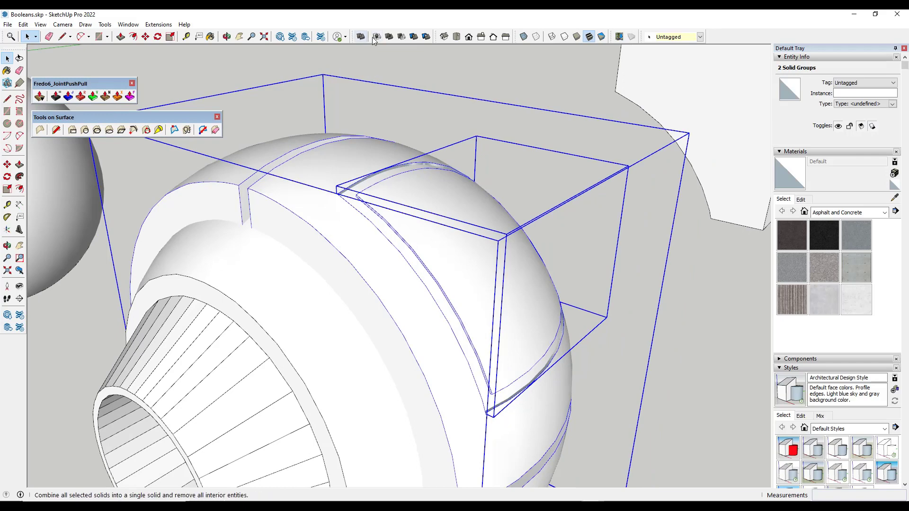
pyautogui.moveTo(360, 37)
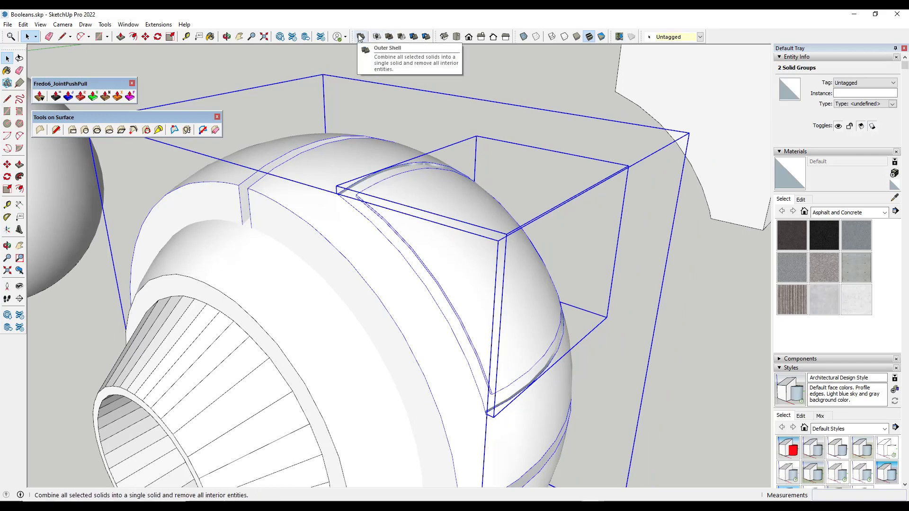
pyautogui.click(359, 37)
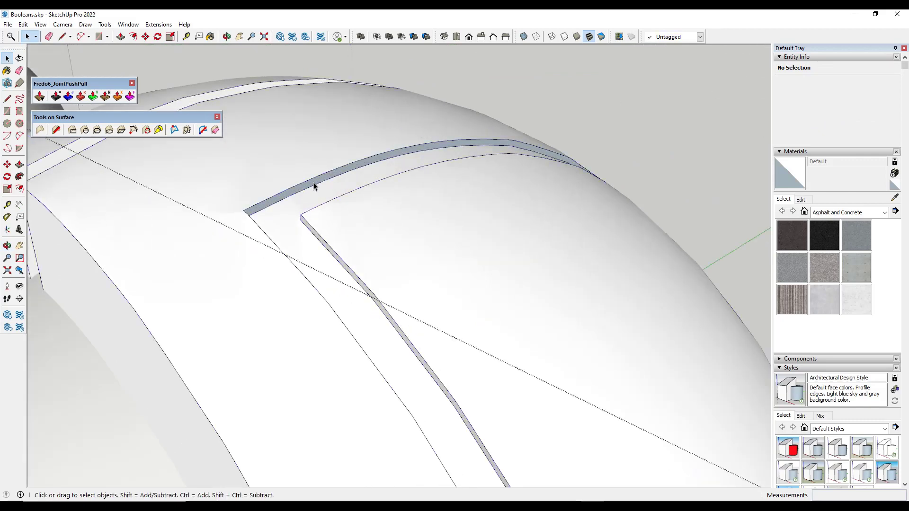
# - Reverse the dark groove faces of the recess so they face outward
pyautogui.rightClick(313, 187)
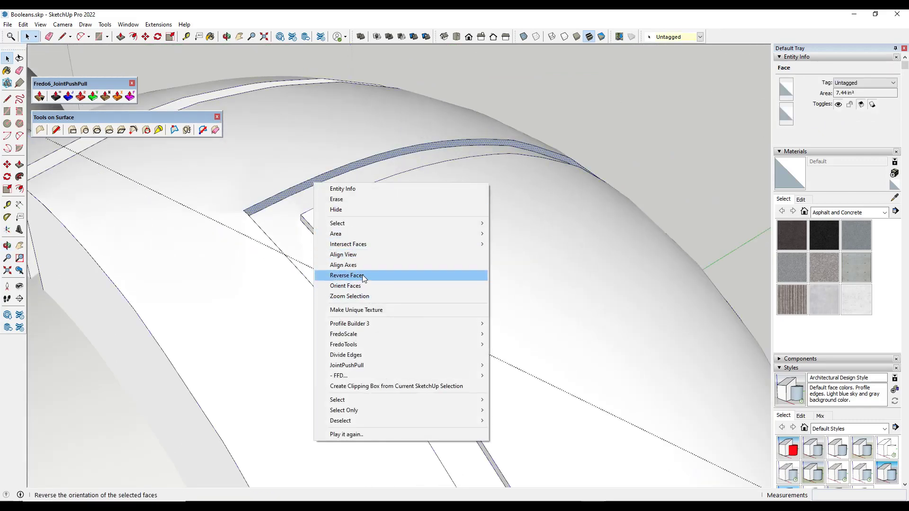
pyautogui.click(347, 276)
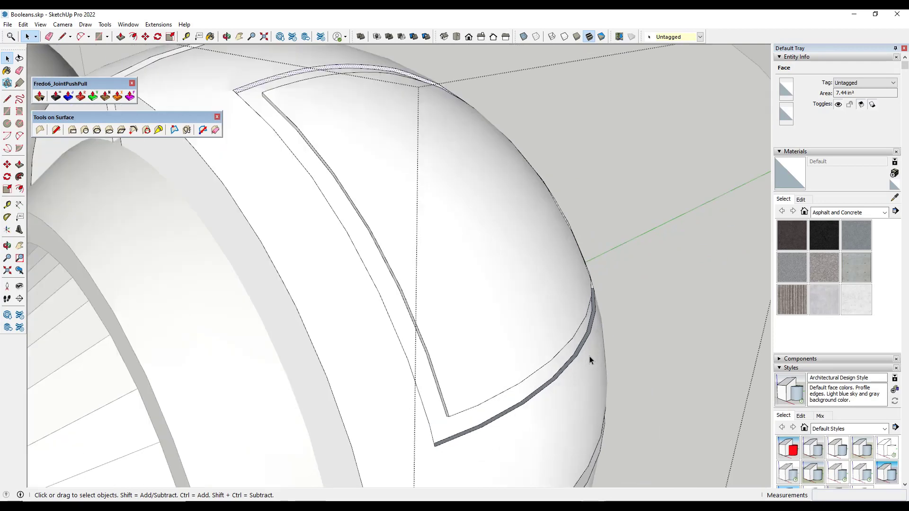
pyautogui.rightClick(590, 360)
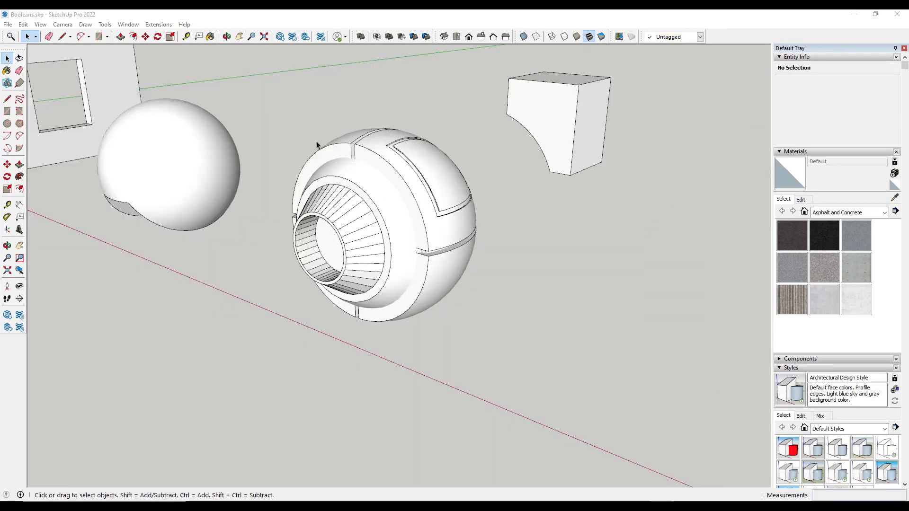
pyautogui.moveTo(293, 37)
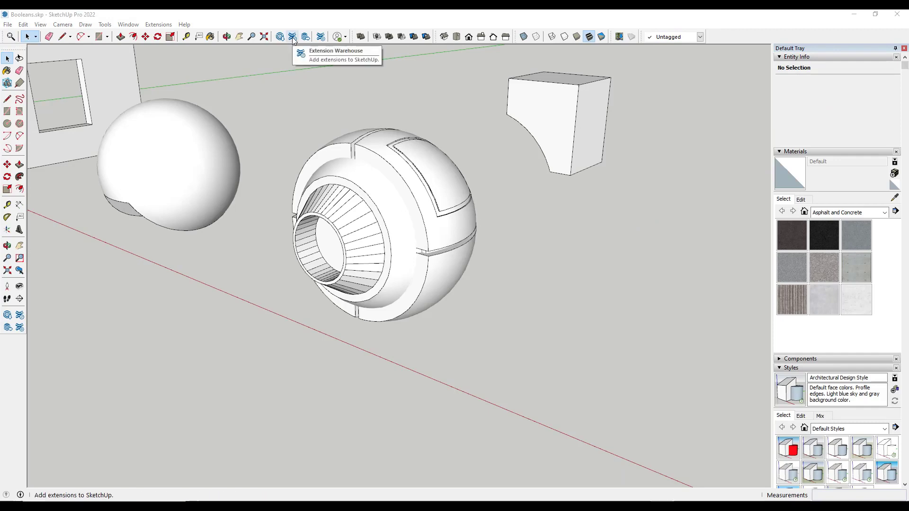
# - Search Extension Warehouse for 'solid inspector' and pick the Solid Inspector² result
pyautogui.click(292, 36)
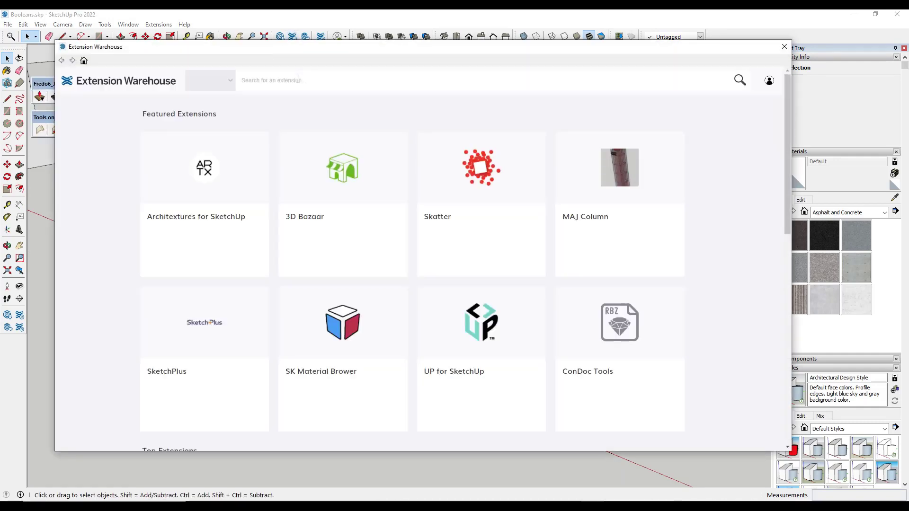
pyautogui.write('solid inspect')
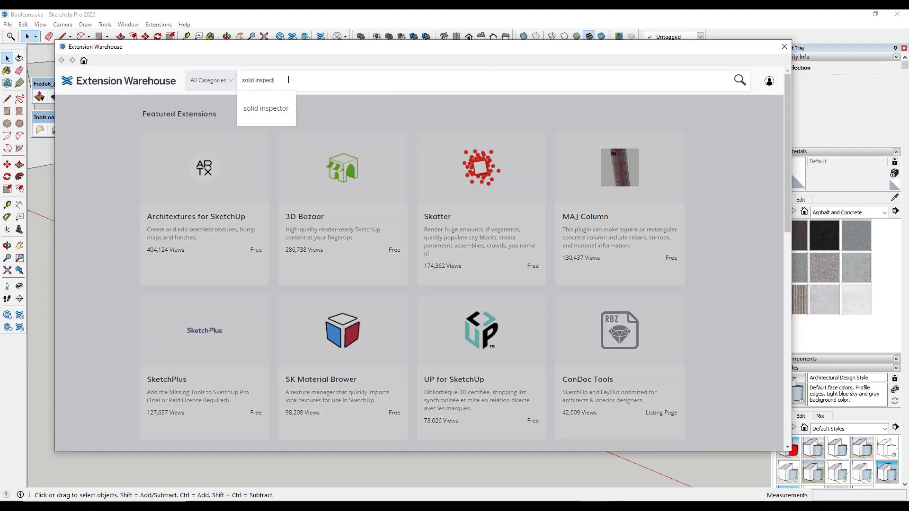
pyautogui.click(265, 109)
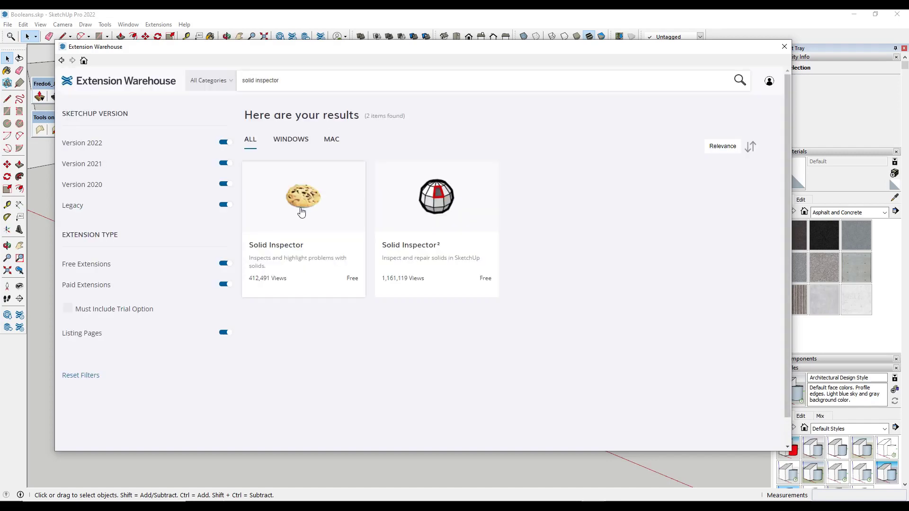
pyautogui.moveTo(440, 243)
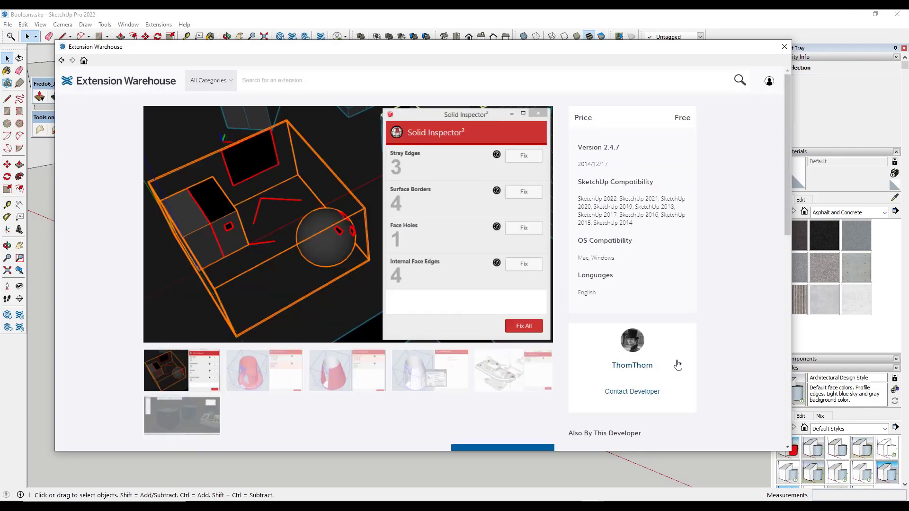
pyautogui.scroll(-3)
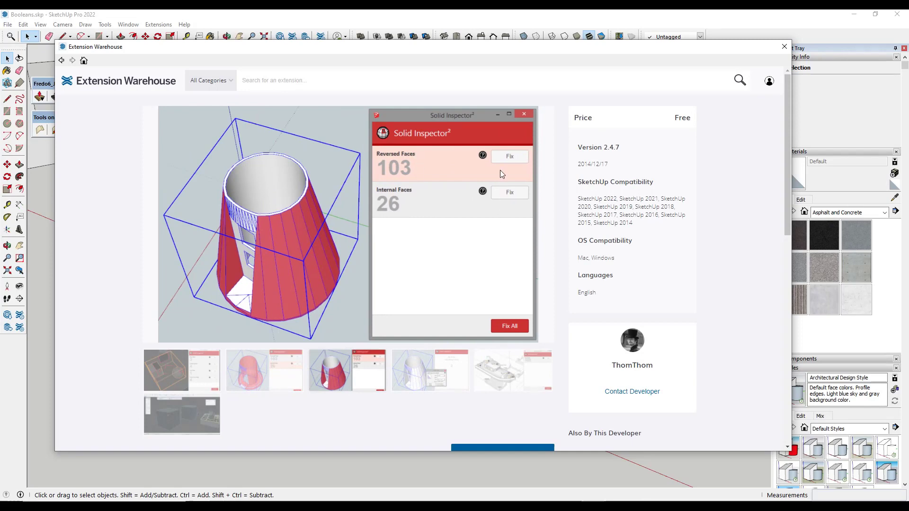
pyautogui.moveTo(514, 188)
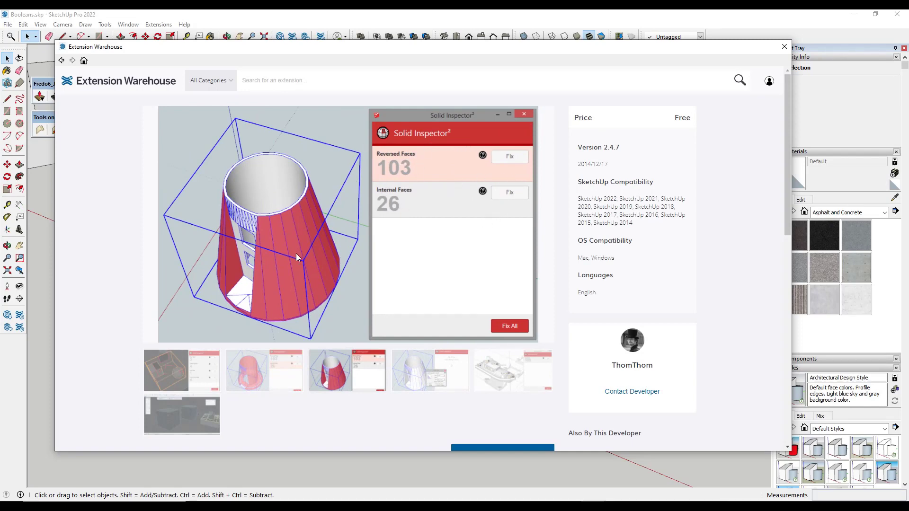
pyautogui.moveTo(292, 205)
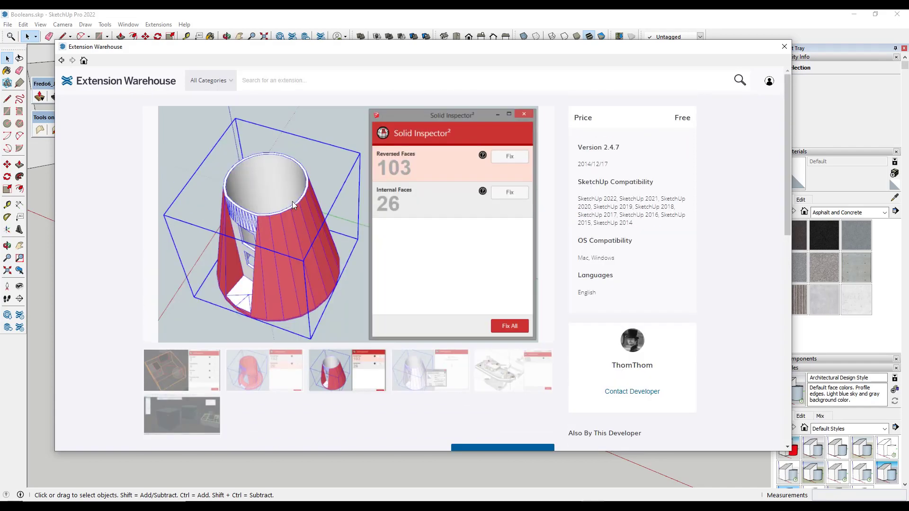
pyautogui.moveTo(278, 301)
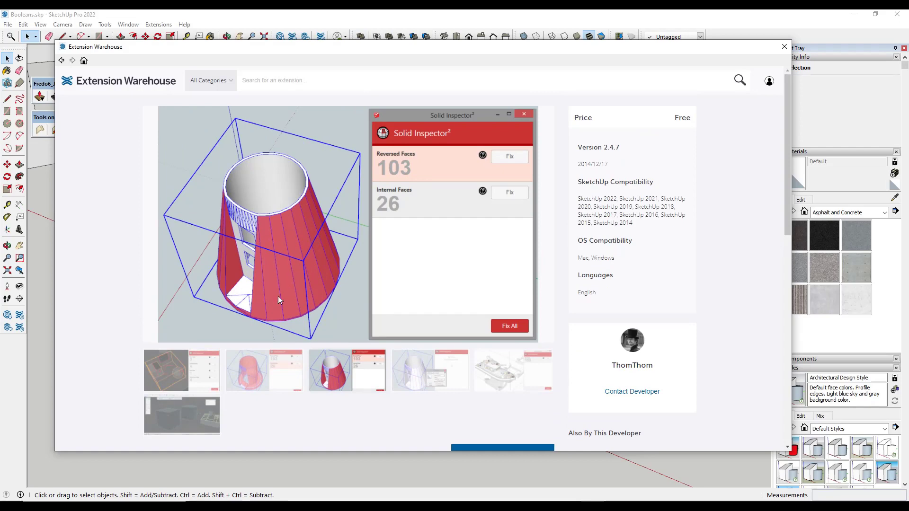
pyautogui.click(181, 371)
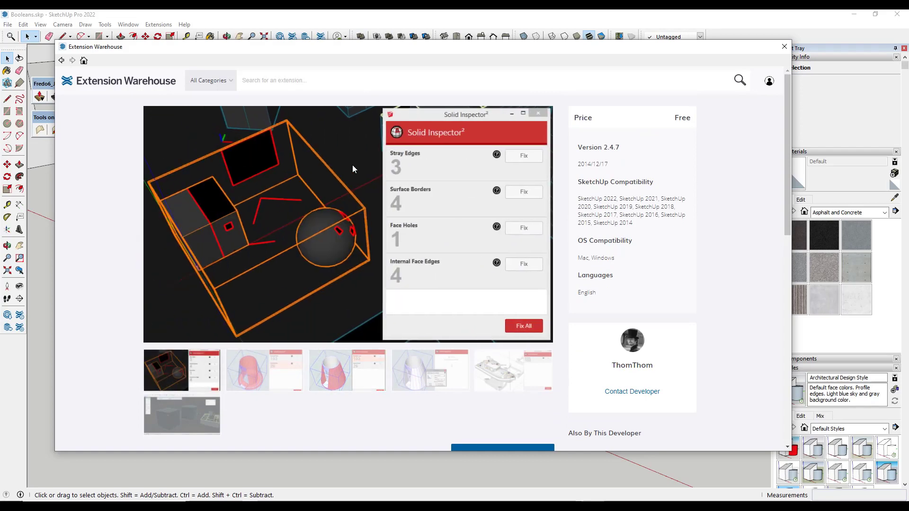
pyautogui.moveTo(408, 216)
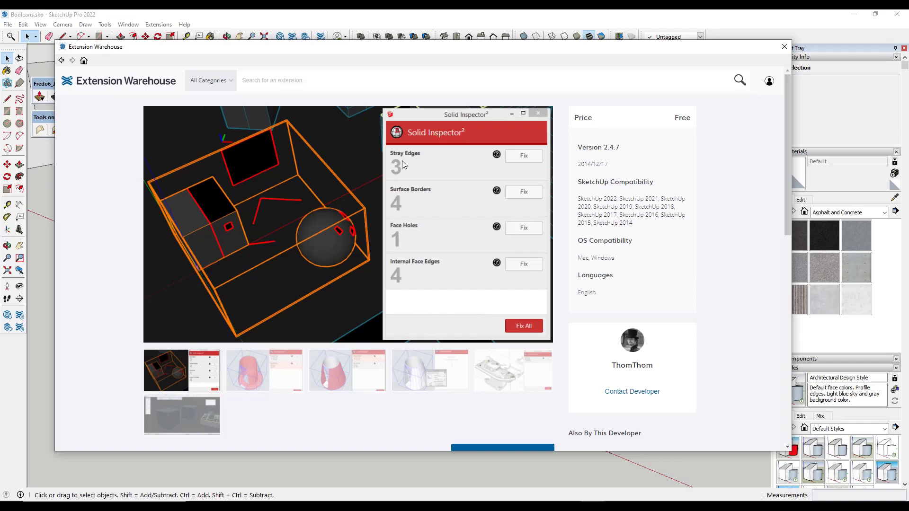
pyautogui.moveTo(478, 246)
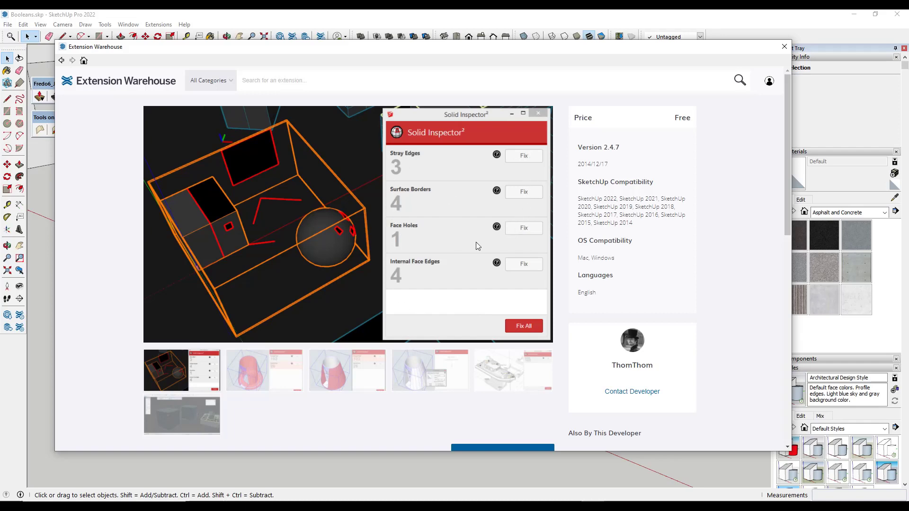